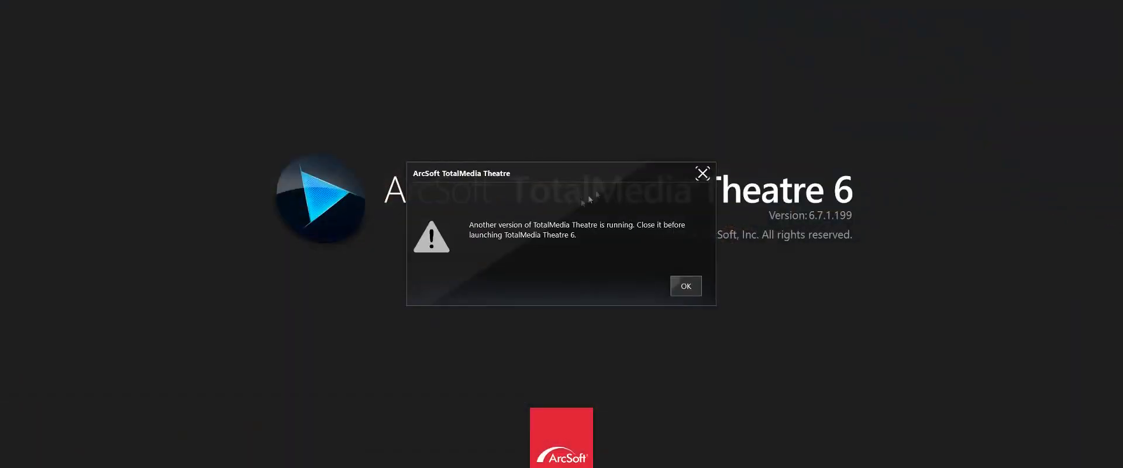
- Dismiss the 'Another version of TotalMedia Theatre is running' warning with OK
left_click(684, 285)
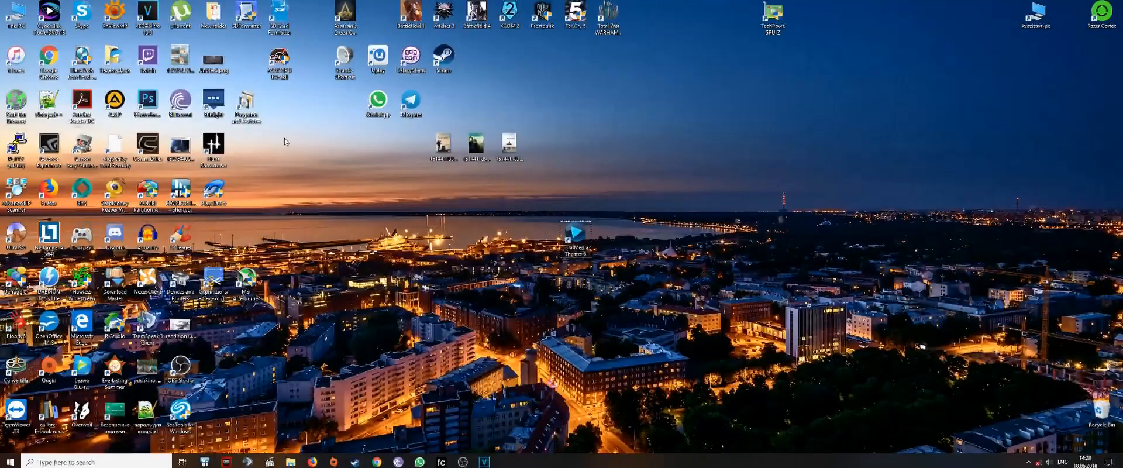
mouse_move(344, 131)
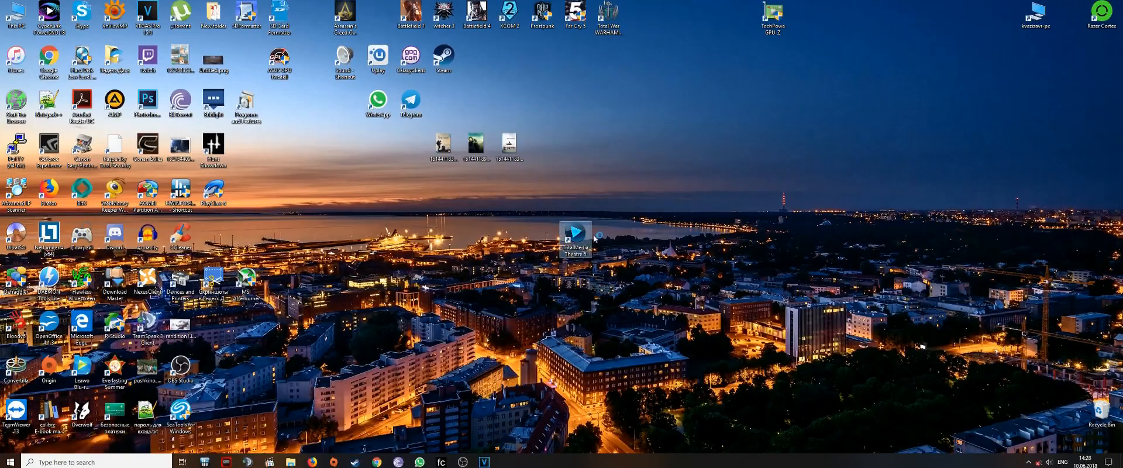
mouse_move(576, 235)
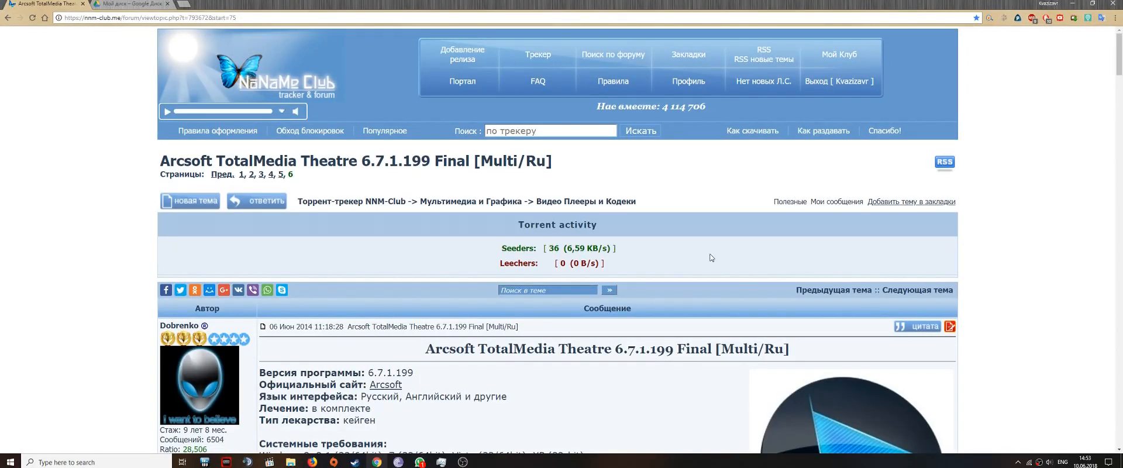
- Scroll to the Windows 10 fix reply and pick out the ArcCtrl.sys name in its steps
scroll("down", 3)
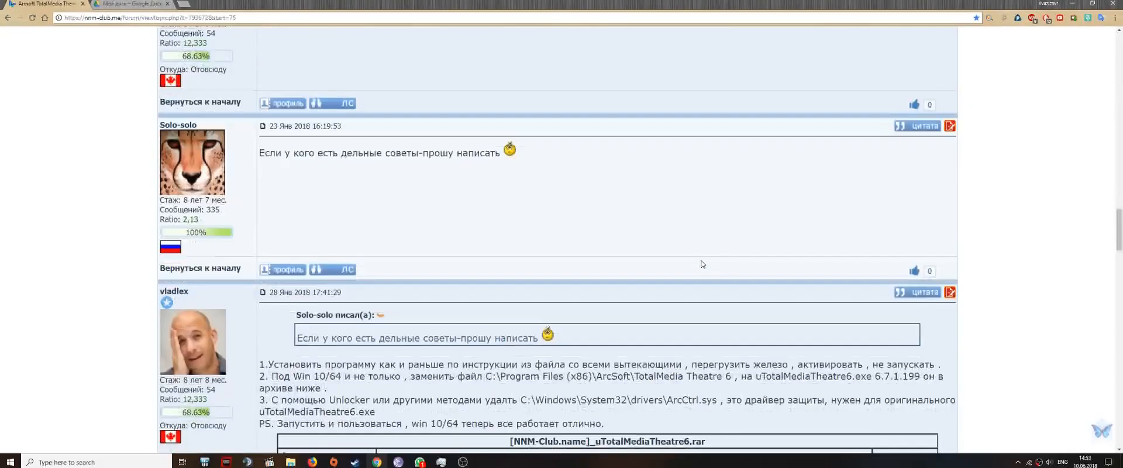
scroll("down", 3)
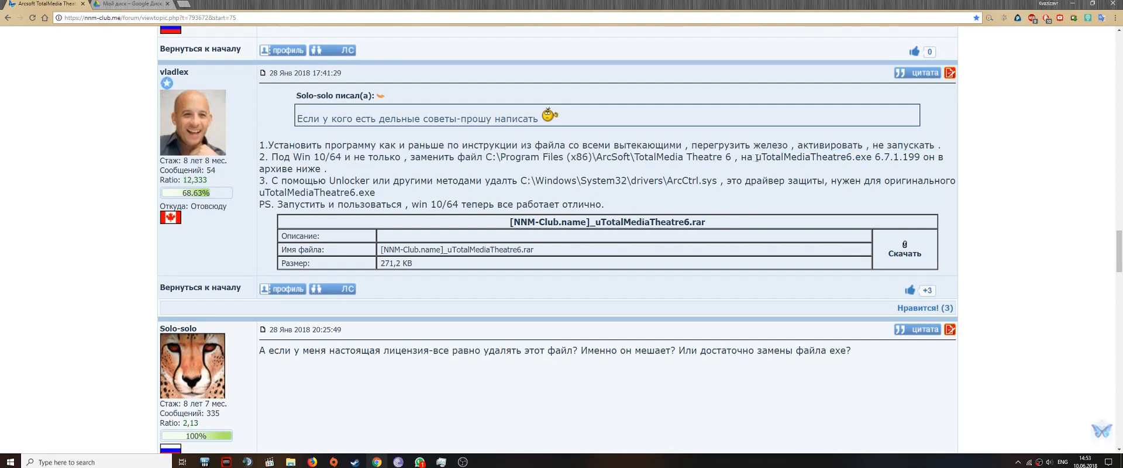
double_click(813, 156)
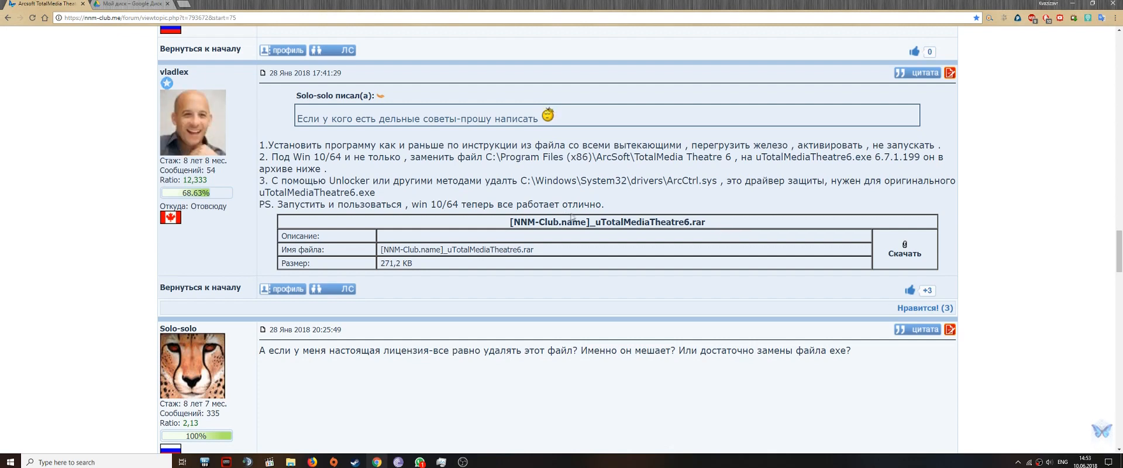
left_click_drag(522, 180, 644, 181)
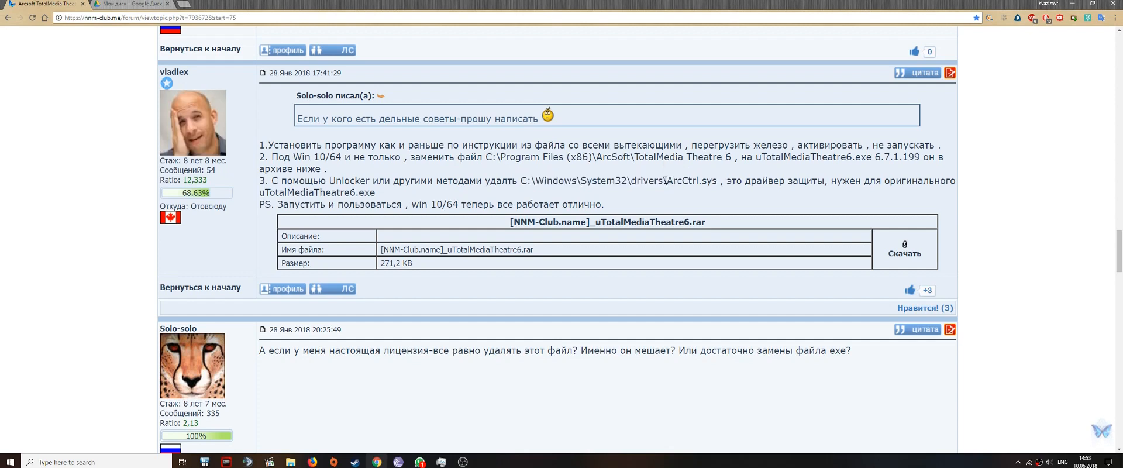
double_click(689, 180)
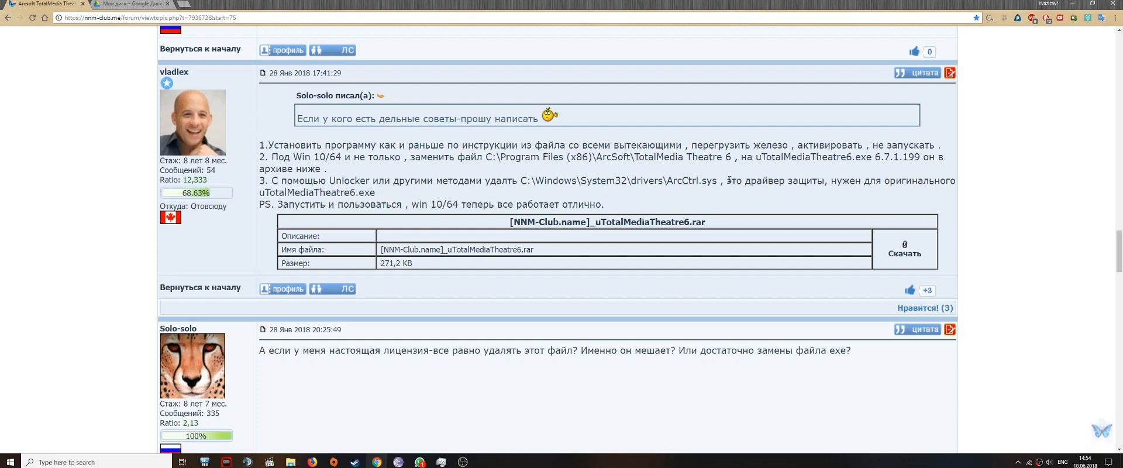
left_click_drag(666, 180, 774, 180)
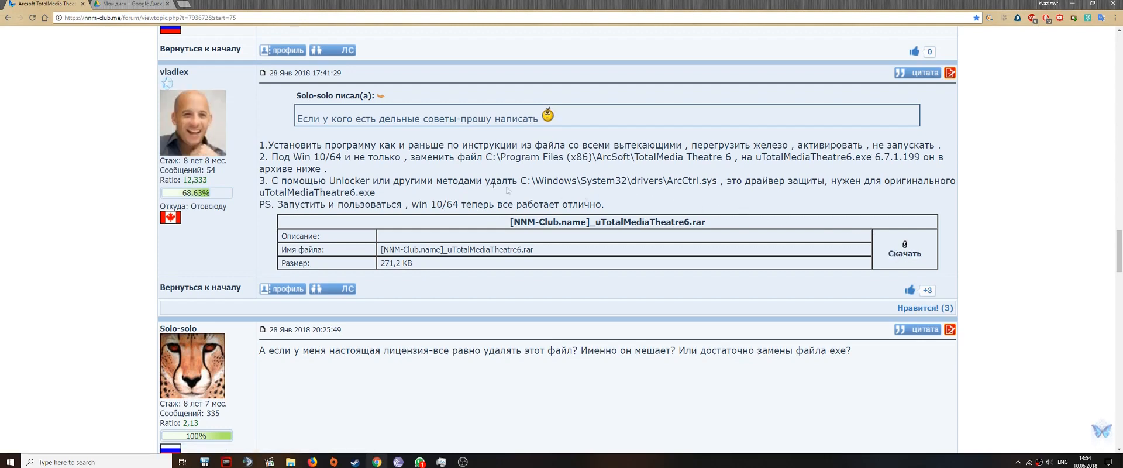
- Start the download of the fix archive via the Скачать link
left_click(129, 5)
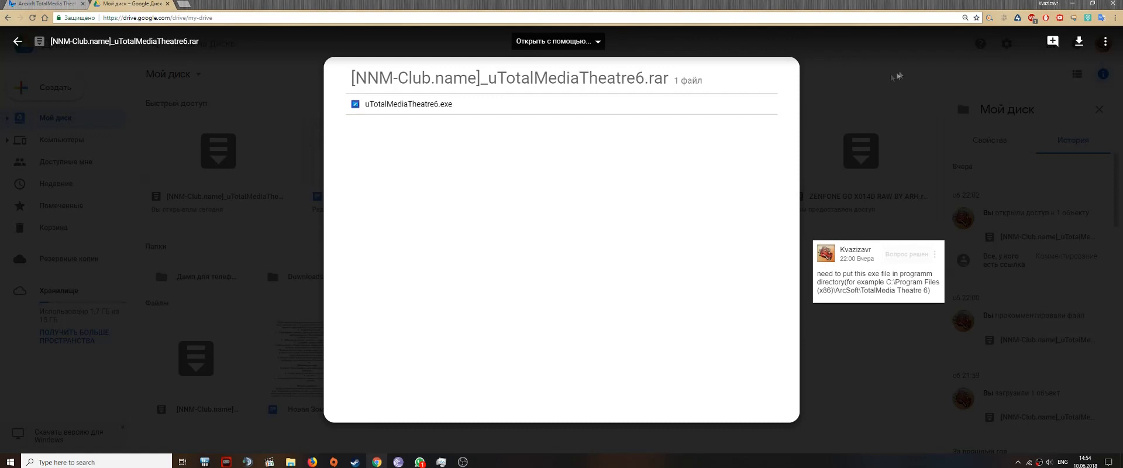
- Check in the Share dialog that link access is on for uTotalMediaTheatre6.rar, then confirm with Готово
left_click(1105, 41)
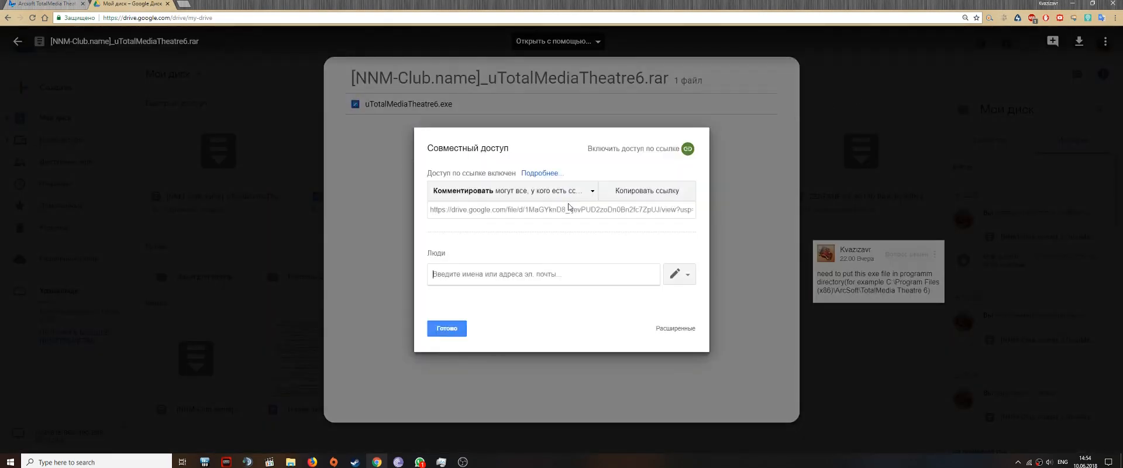
left_click(646, 190)
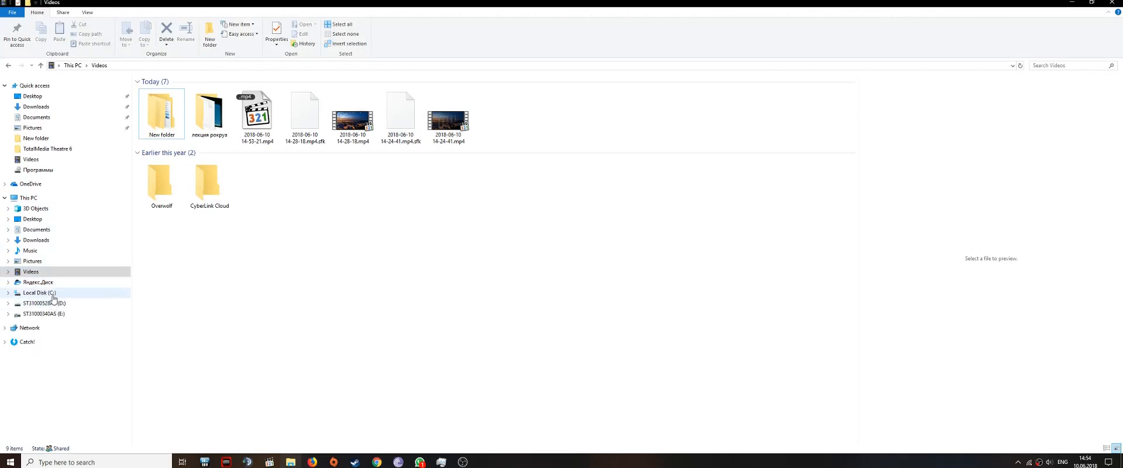
- Locate uTotalMediaTheatre6.exe in C:\Program Files (x86)\ArcSoft\TotalMedia Theatre 6, then return to Local Disk (C:)
left_click(40, 293)
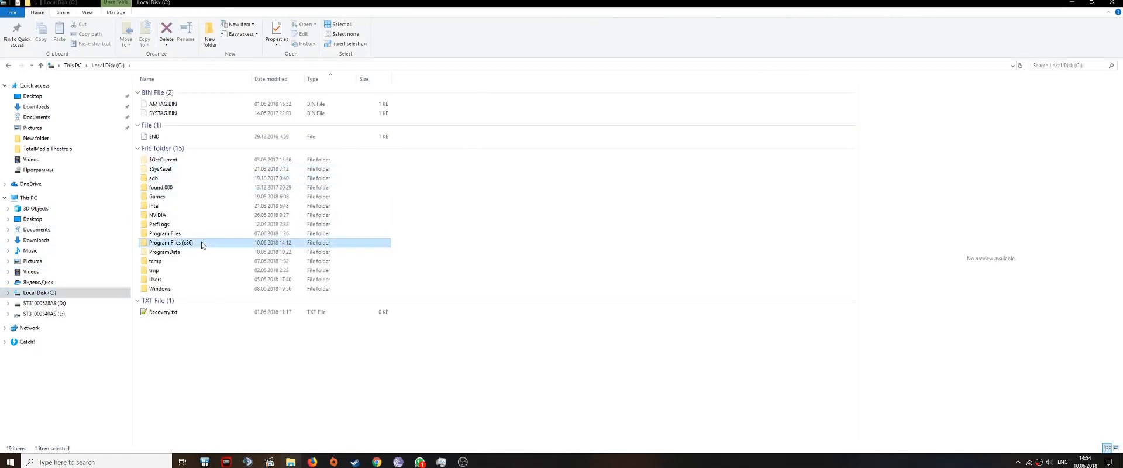
double_click(169, 242)
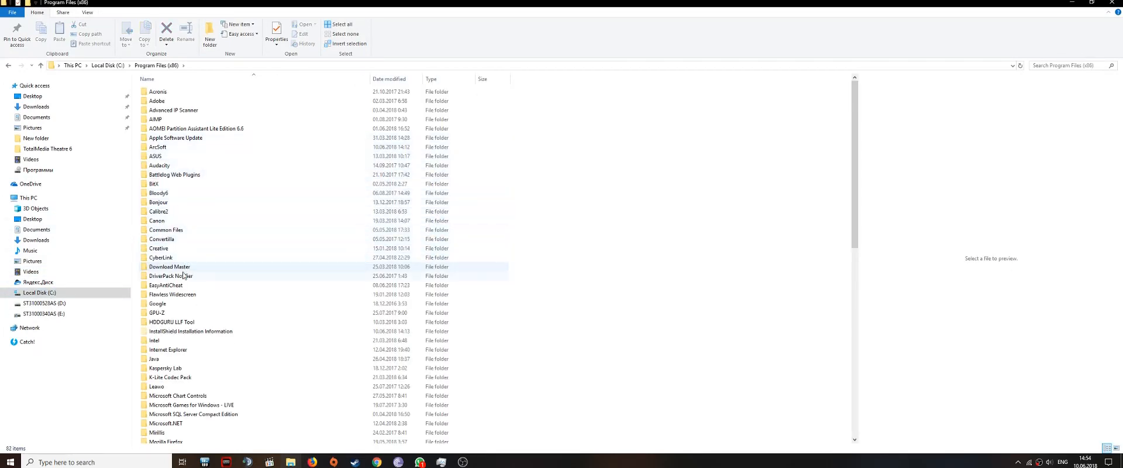
double_click(156, 147)
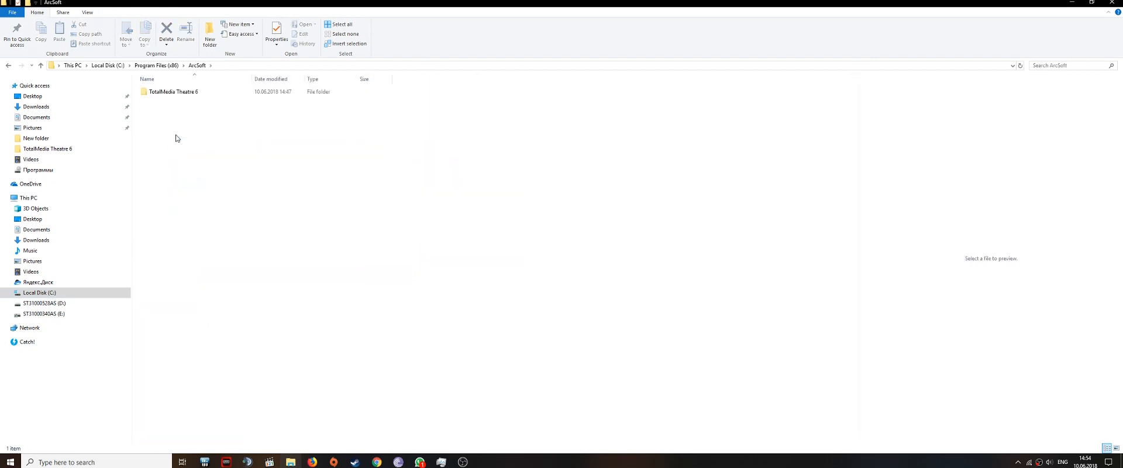
double_click(173, 92)
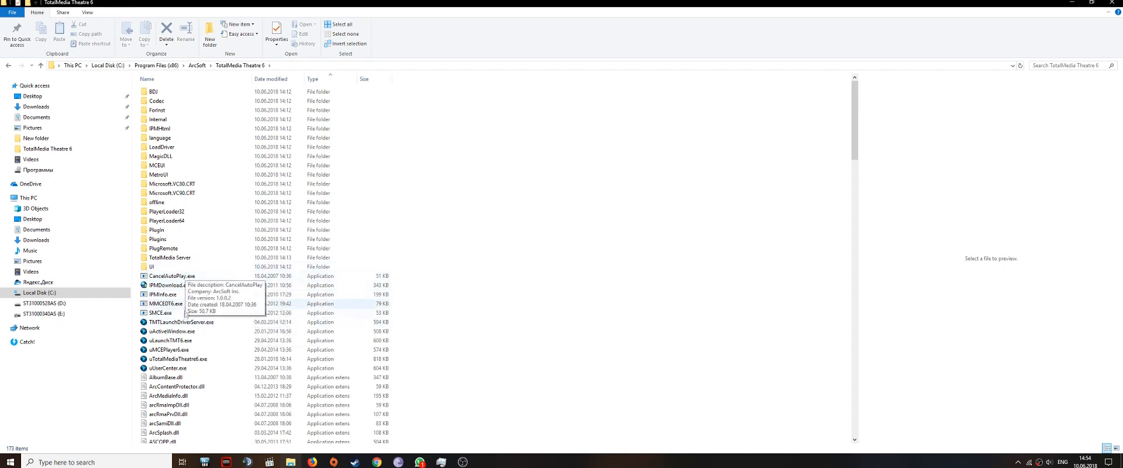
left_click(178, 358)
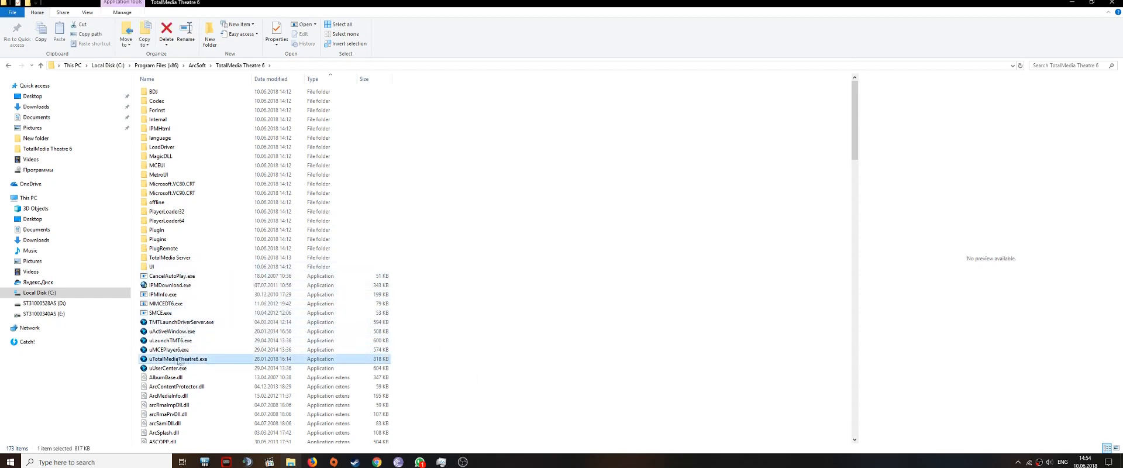
mouse_move(172, 360)
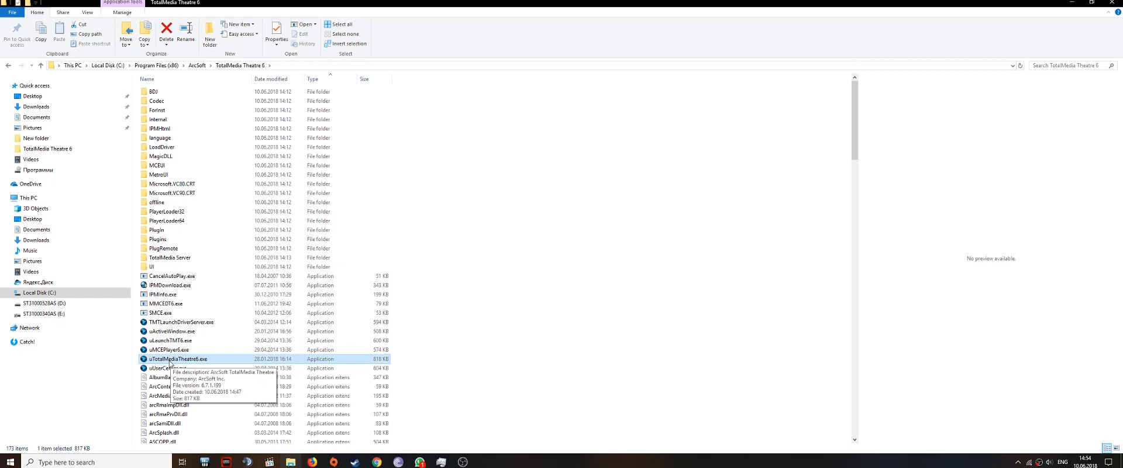
mouse_move(203, 364)
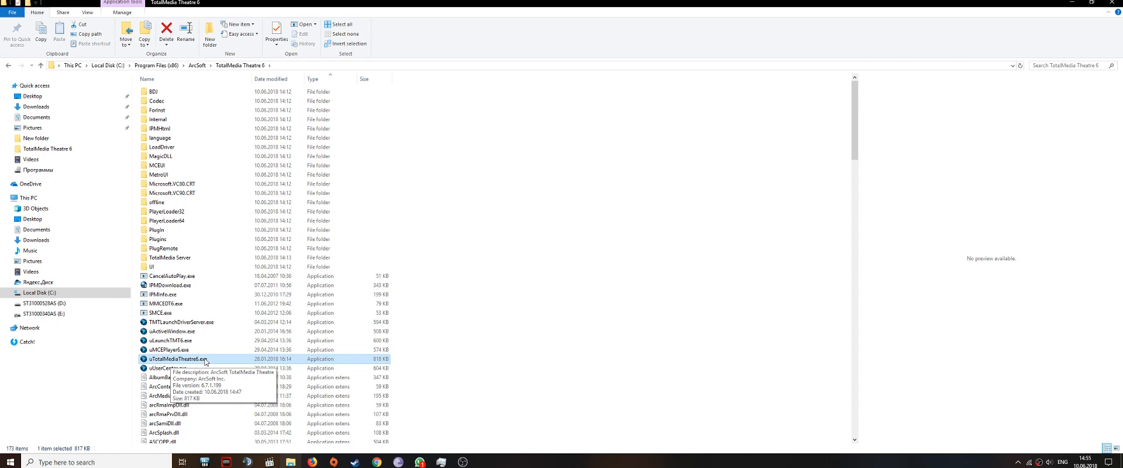
left_click(40, 292)
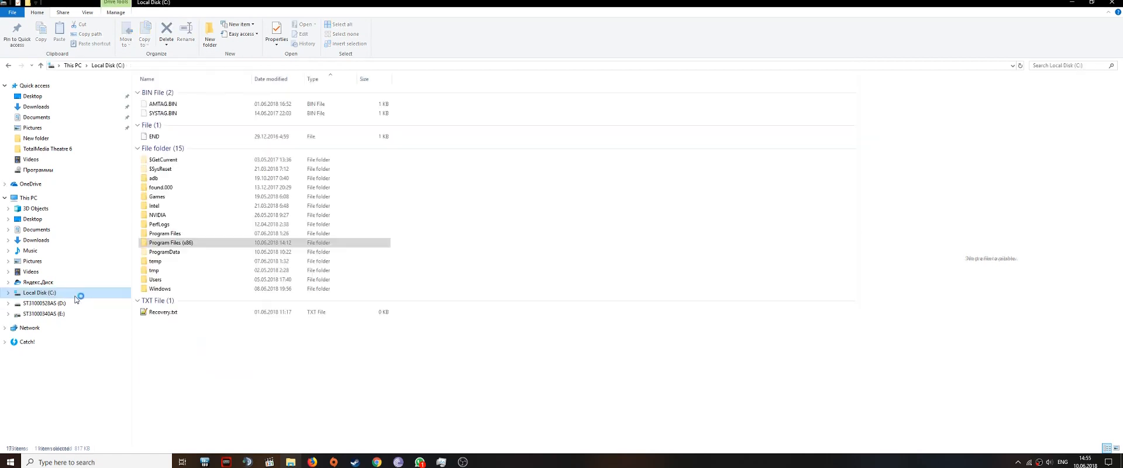
- Navigate into C:\Windows\System32\drivers
double_click(159, 289)
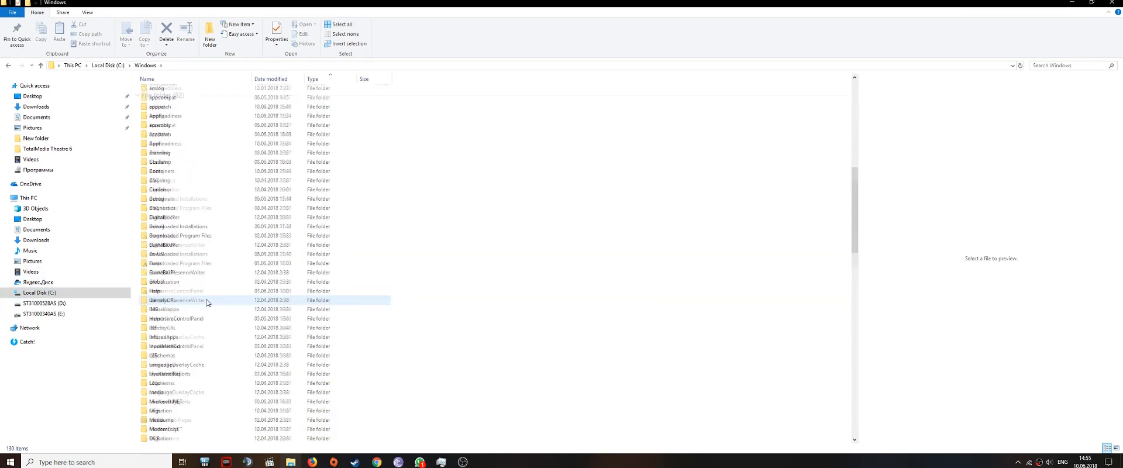
scroll("down", 3)
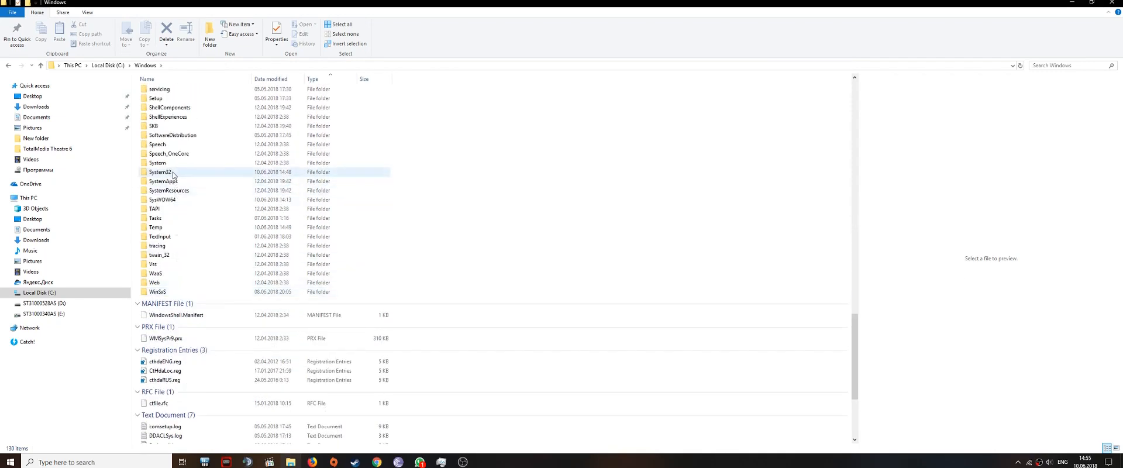
double_click(159, 172)
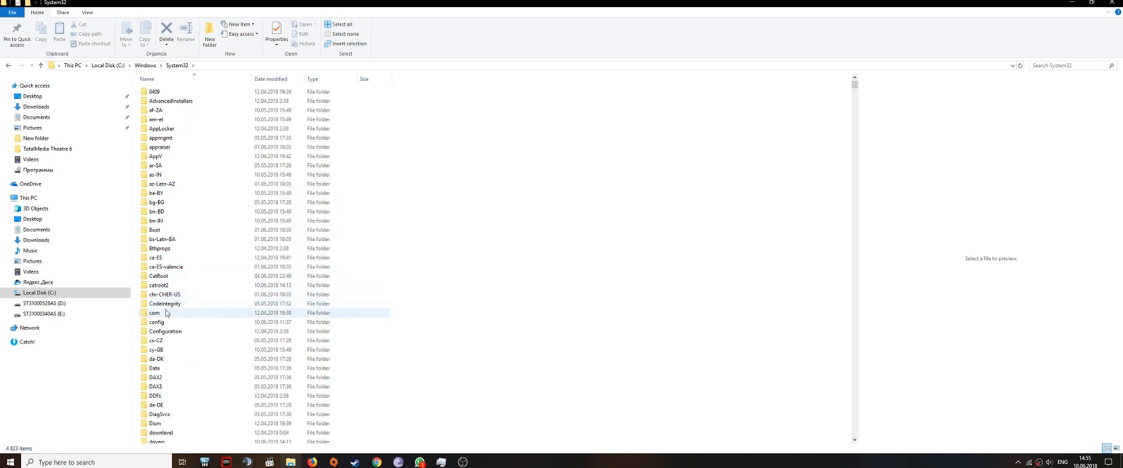
scroll("down", 3)
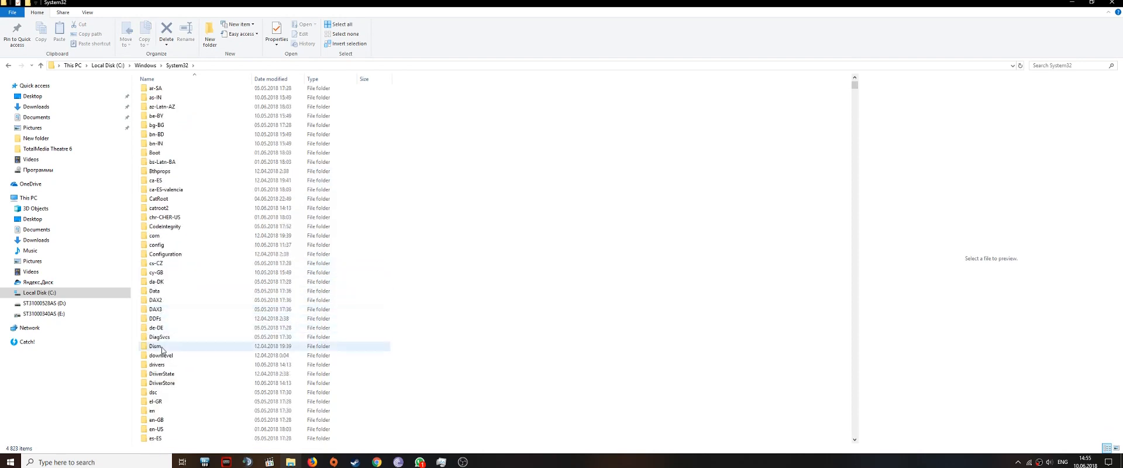
double_click(156, 364)
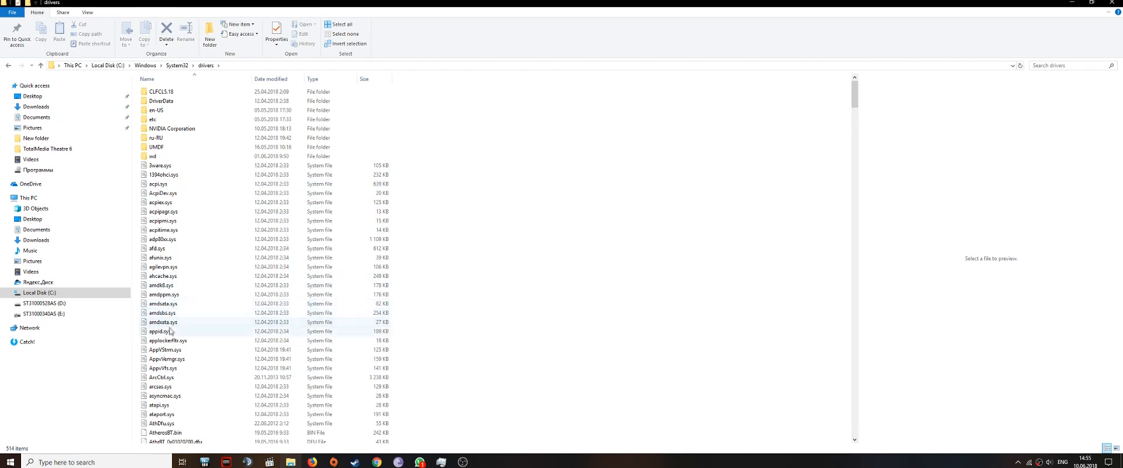
- Run Unlocker on ArcCtrl.sys and choose Delete as the action, finishing the dialog
right_click(160, 377)
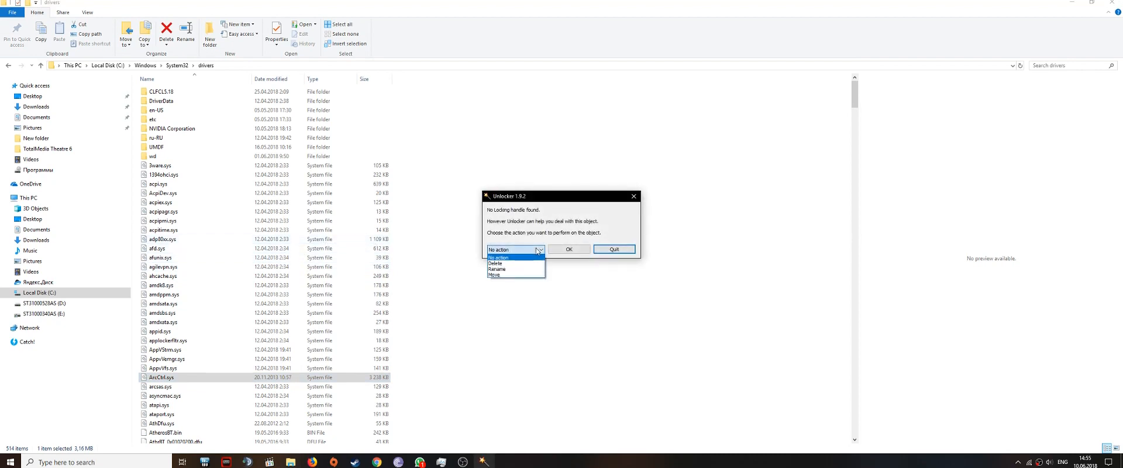
left_click(496, 263)
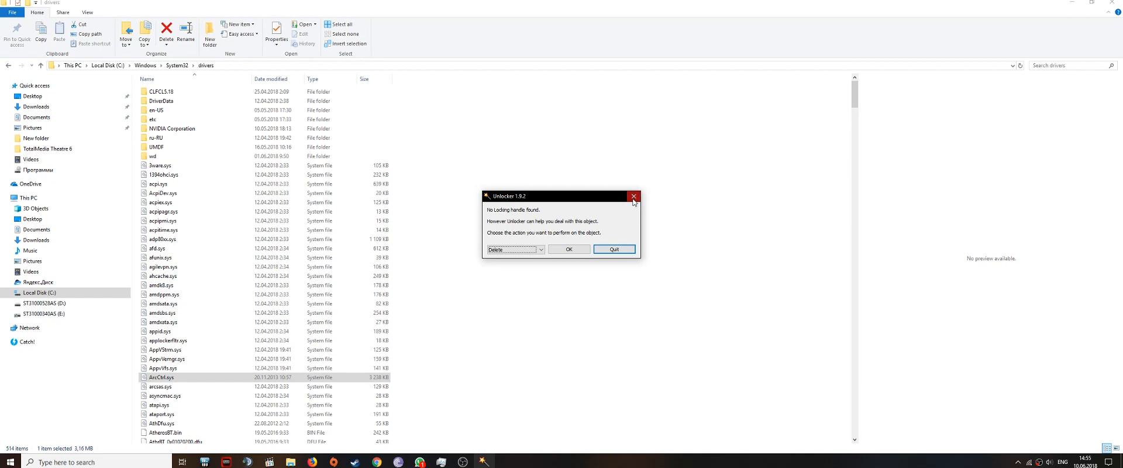
left_click(633, 196)
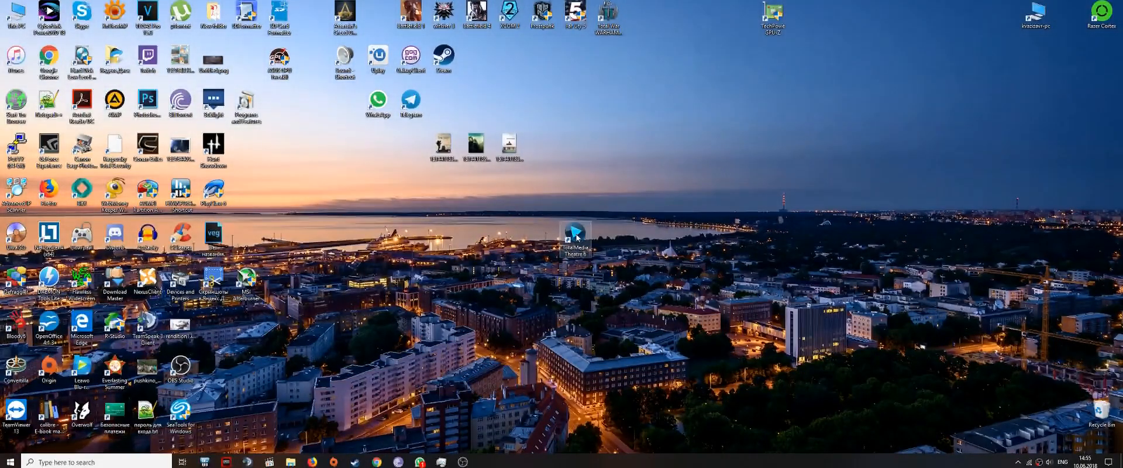
- Launch TotalMedia Theatre 6 from its desktop shortcut to test the fix
double_click(576, 236)
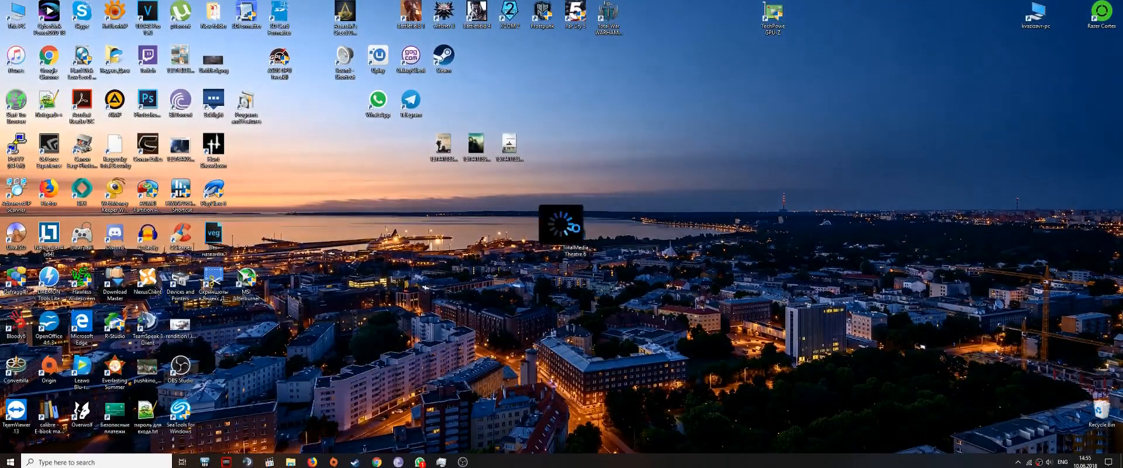